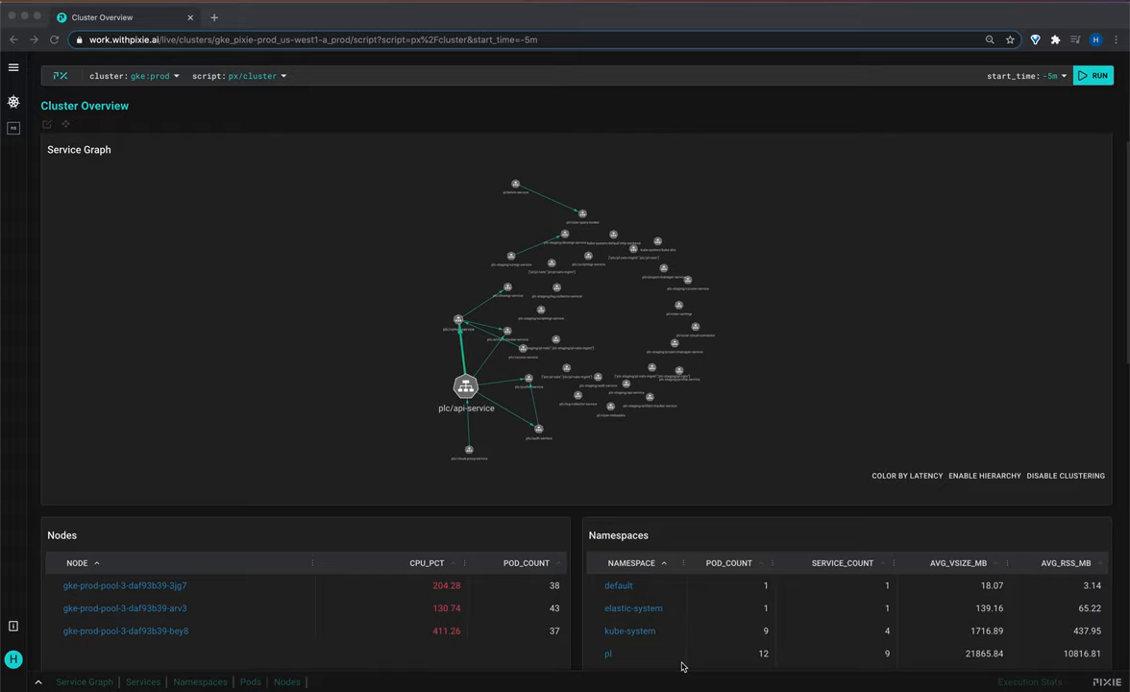
mouse_move(641, 494)
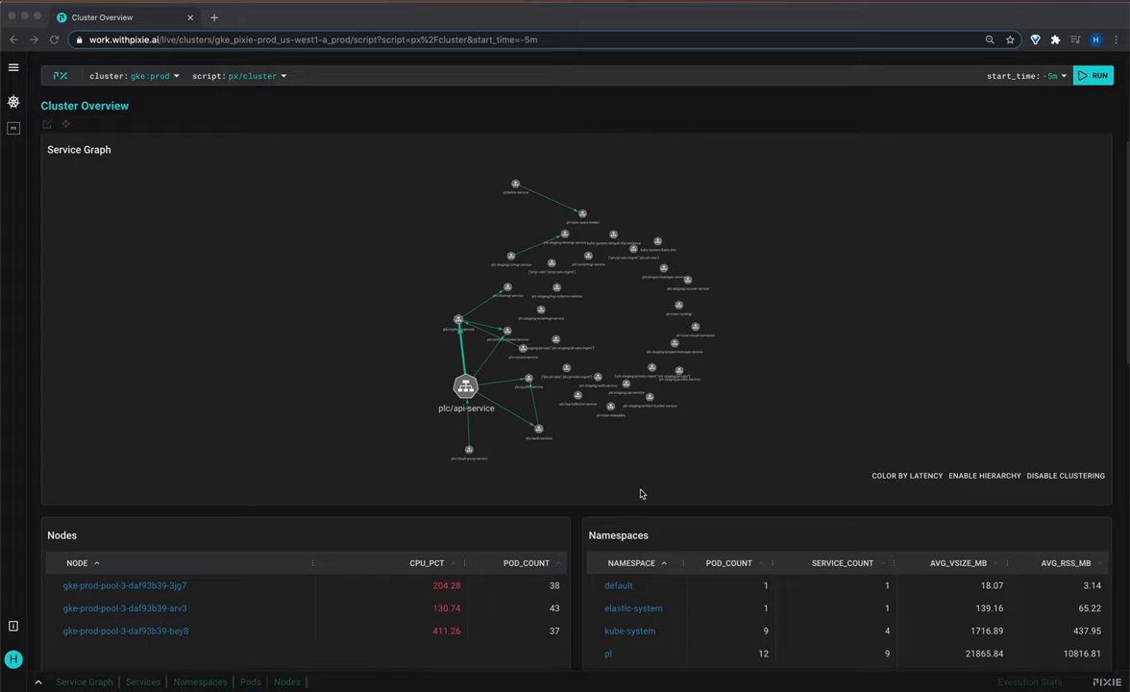
mouse_move(630, 476)
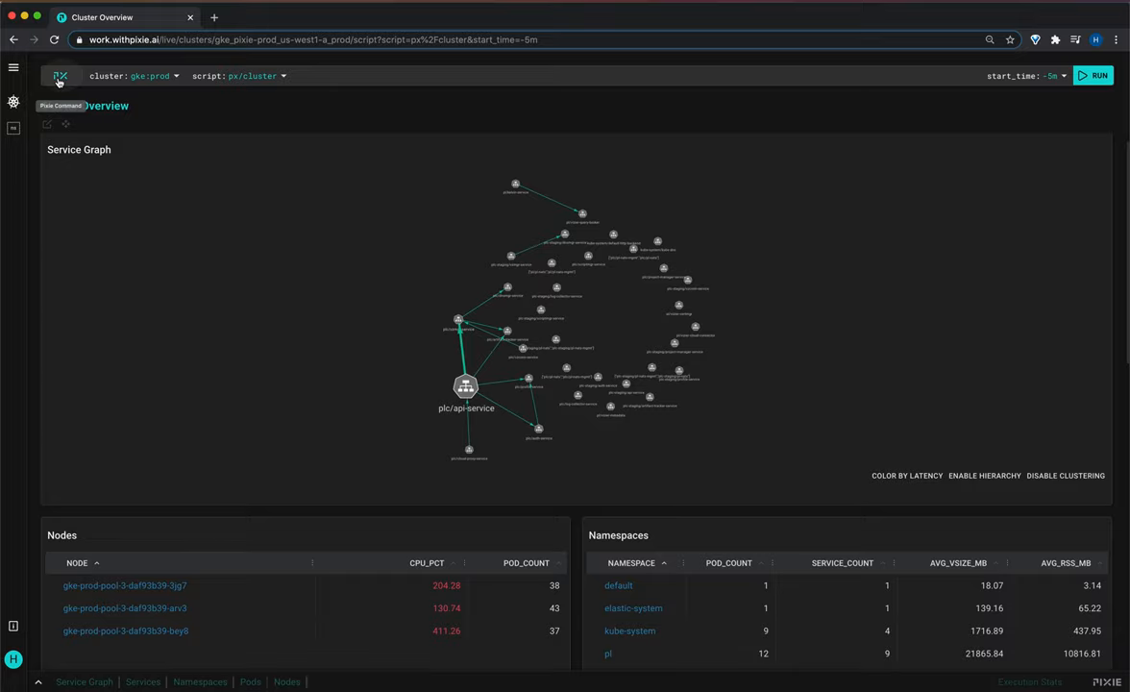
Run px/net_flow_graph with the ips argument set to the database IP 10.241.32.3.
click(59, 77)
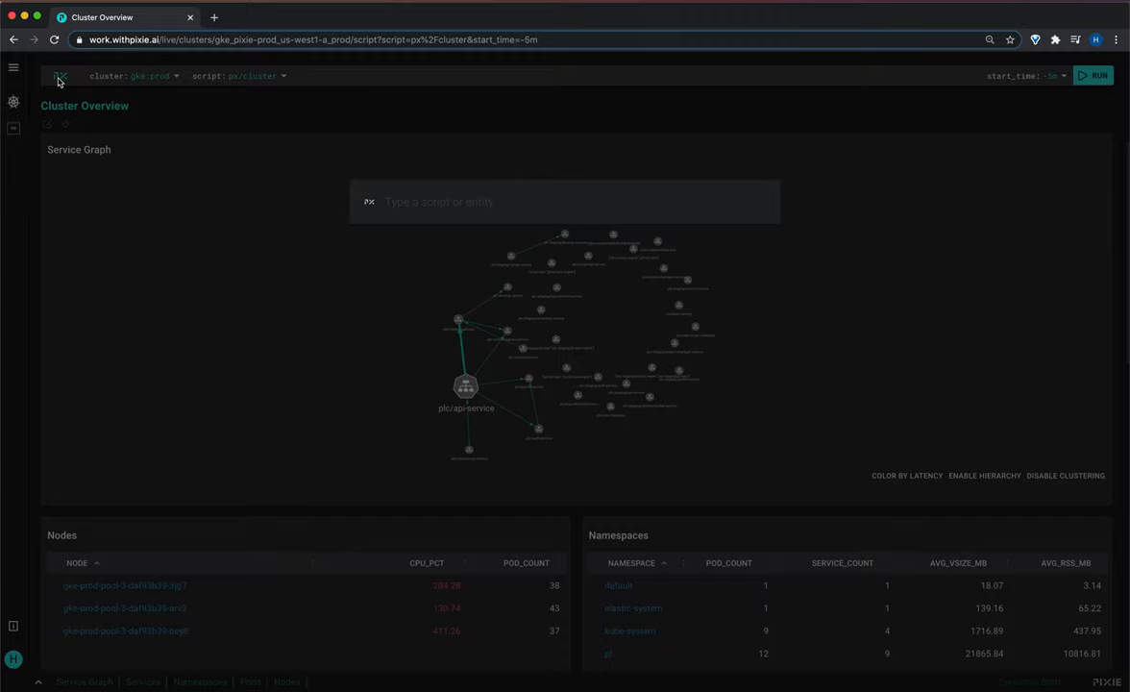
text(net)
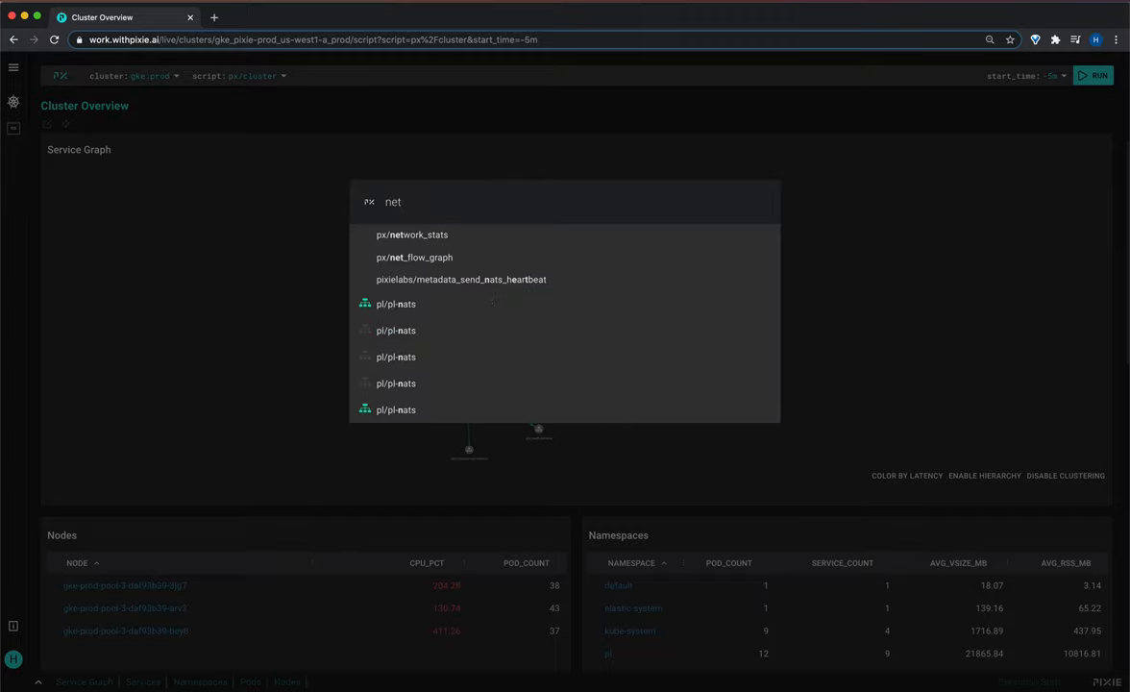
click(415, 257)
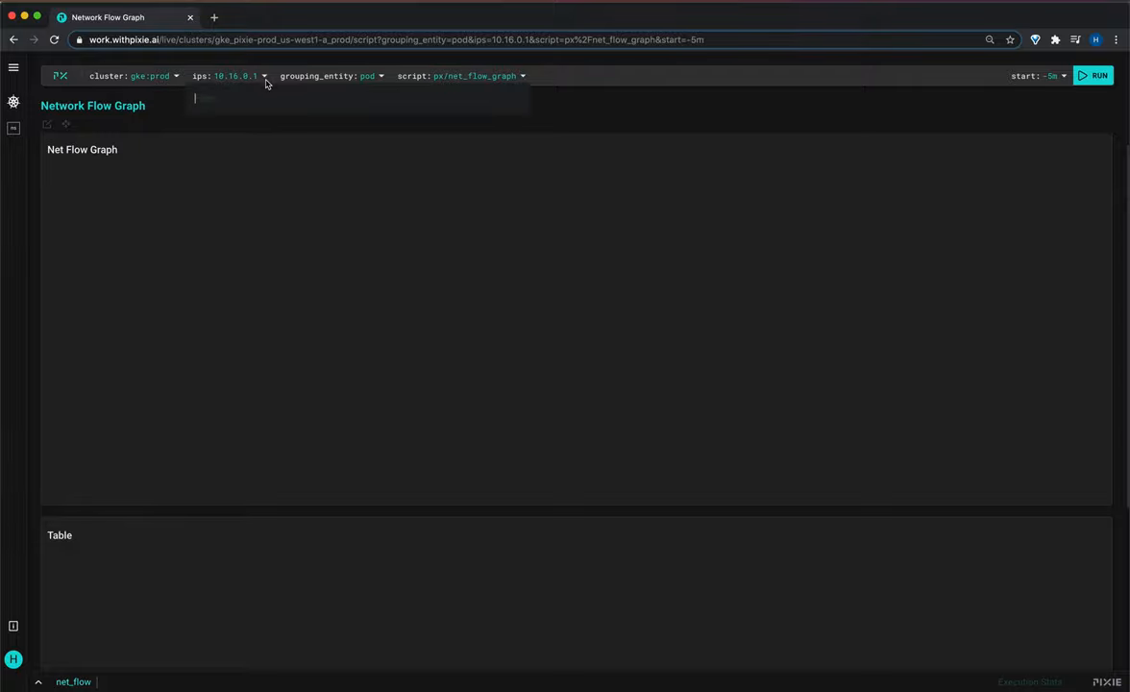
text(10.241.32.3)
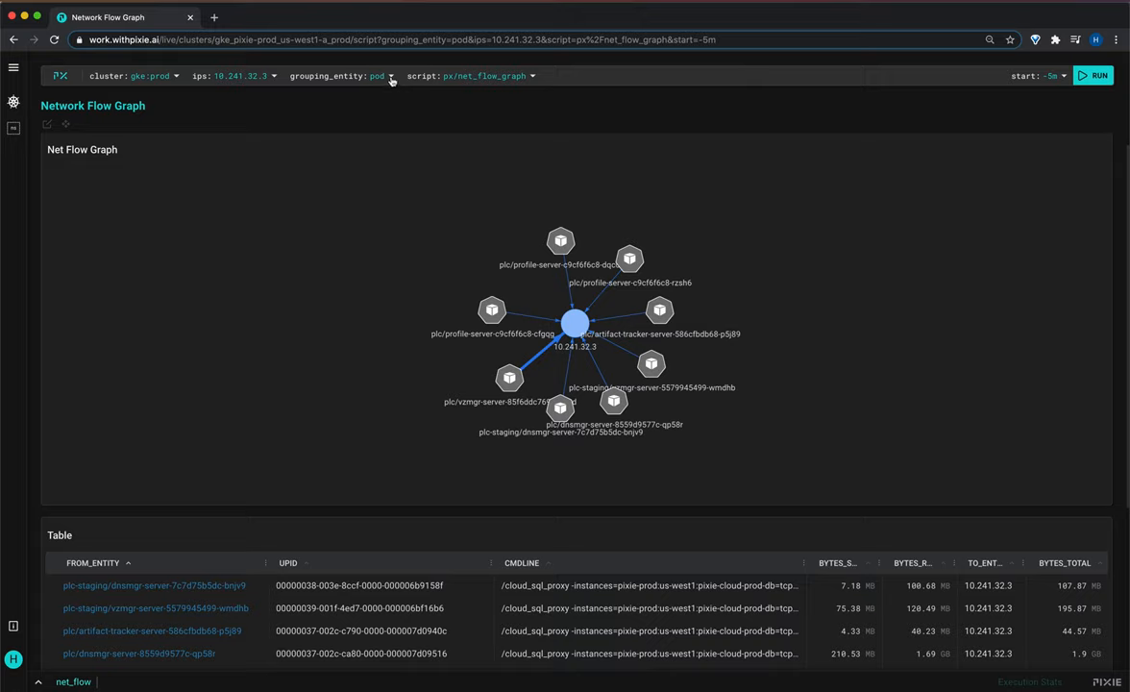
Change the grouping_entity argument from pod to service and rerun the graph.
click(381, 76)
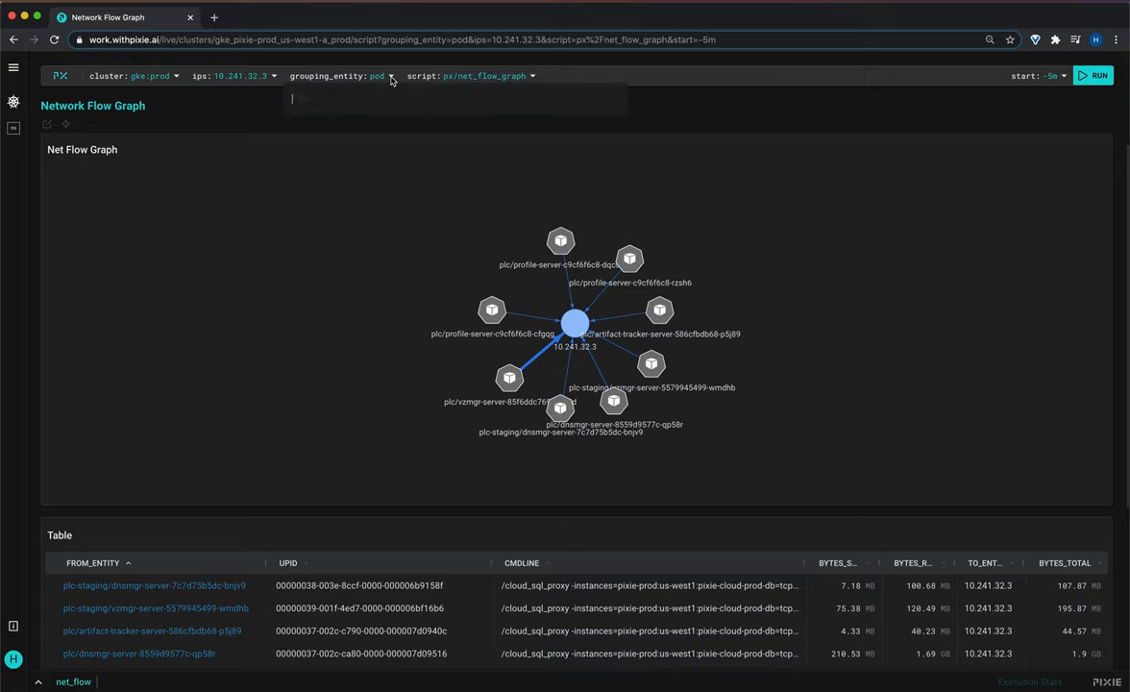
text(service)
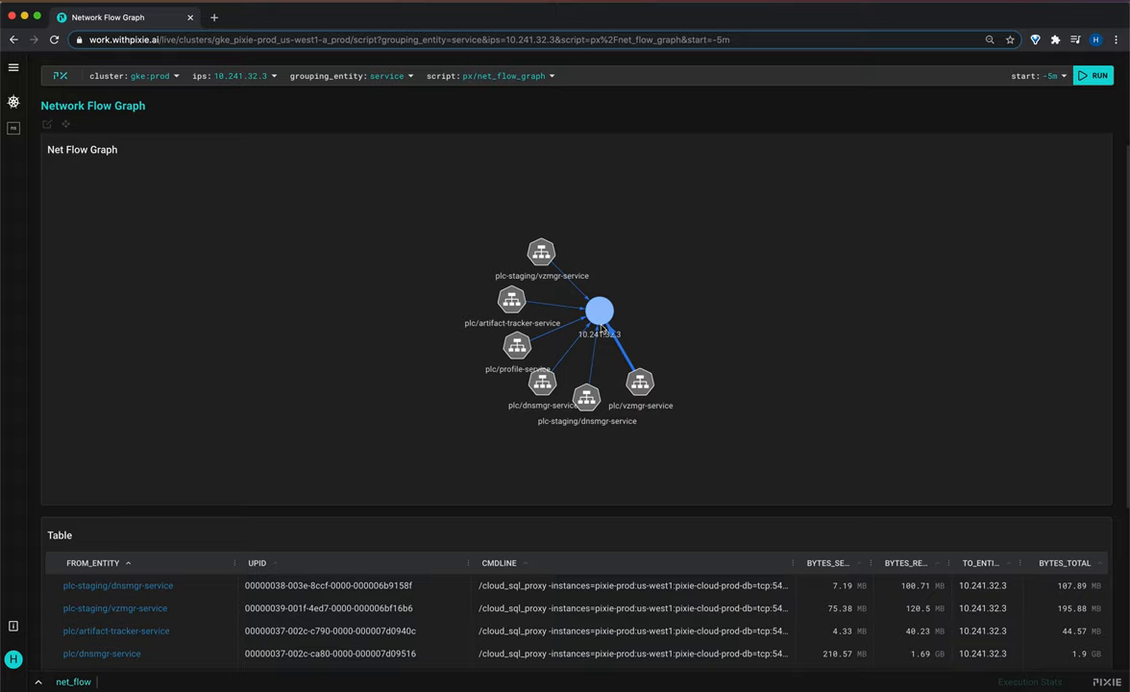
mouse_move(511, 292)
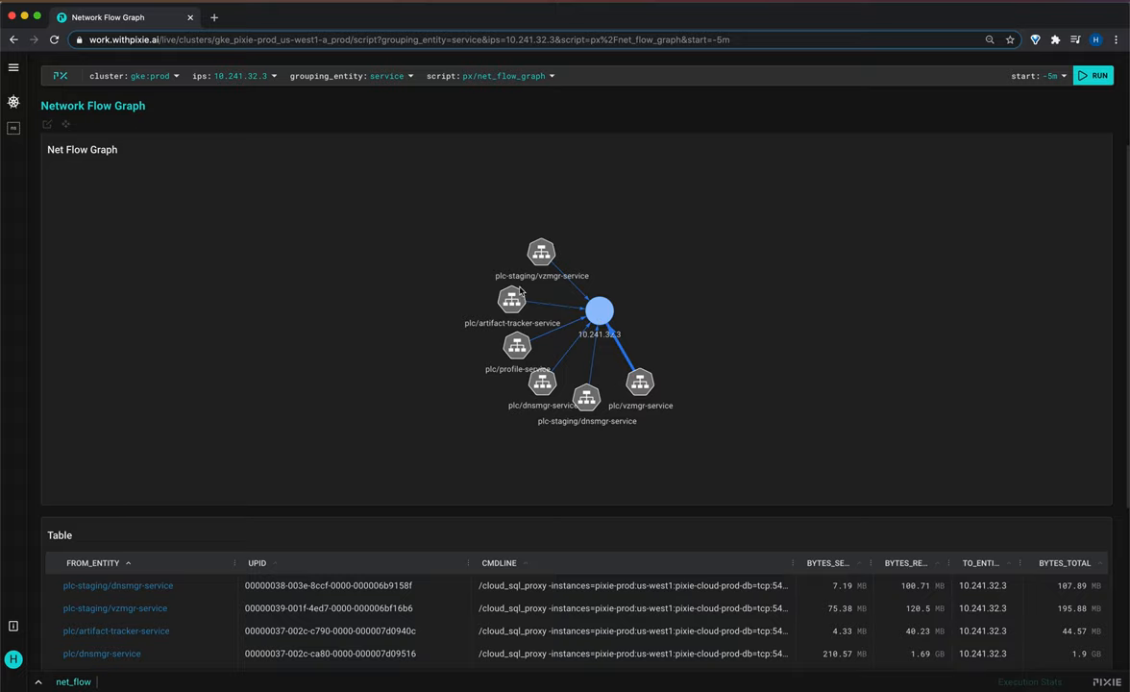
mouse_move(632, 356)
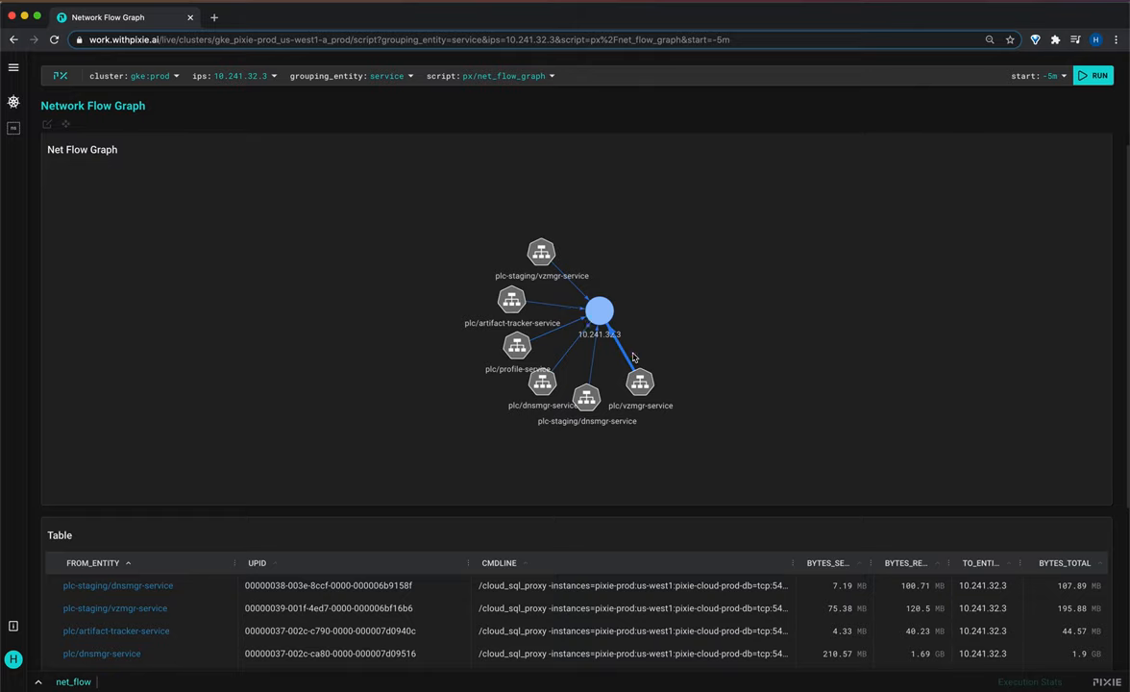
mouse_move(636, 357)
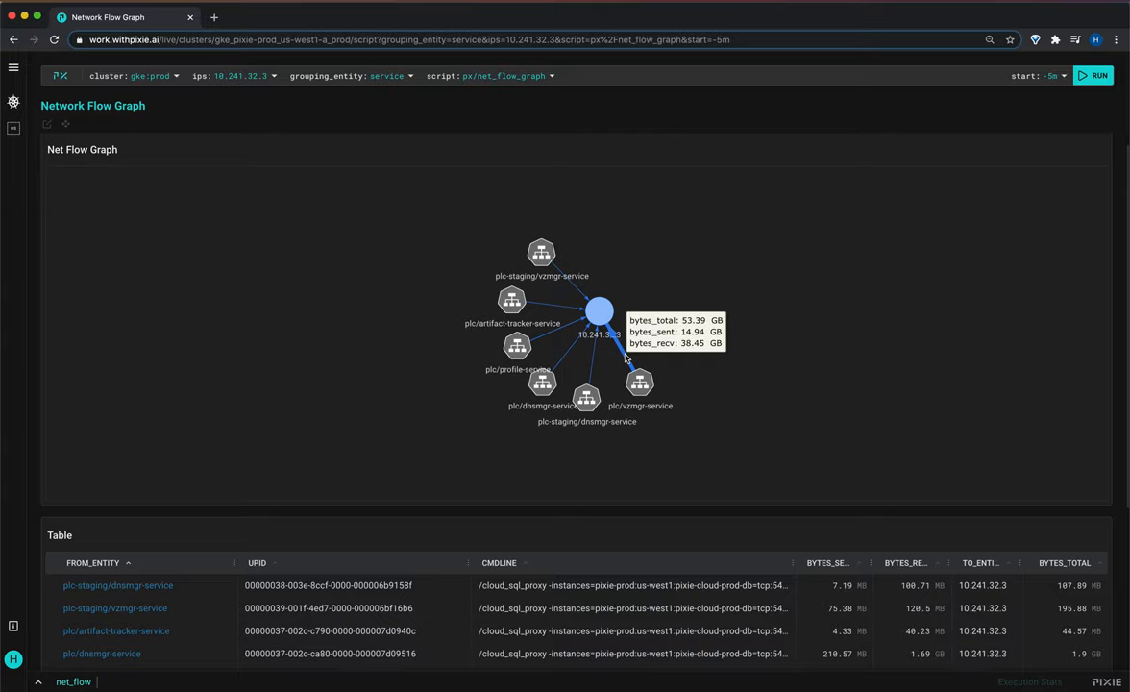
mouse_move(576, 288)
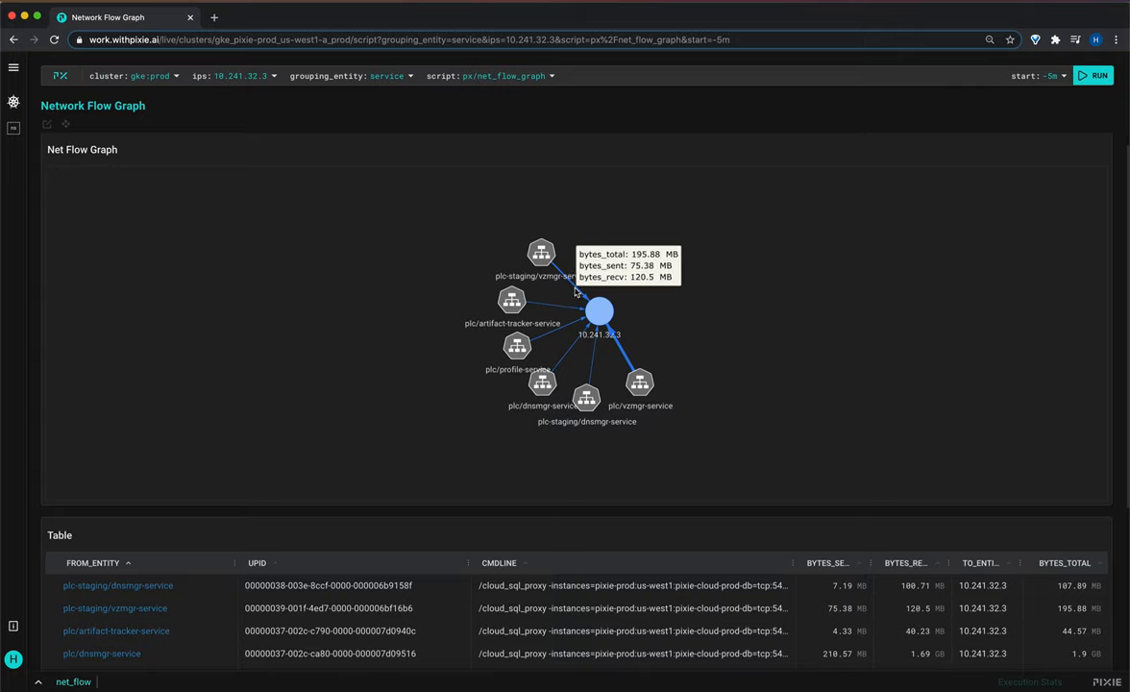
mouse_move(693, 305)
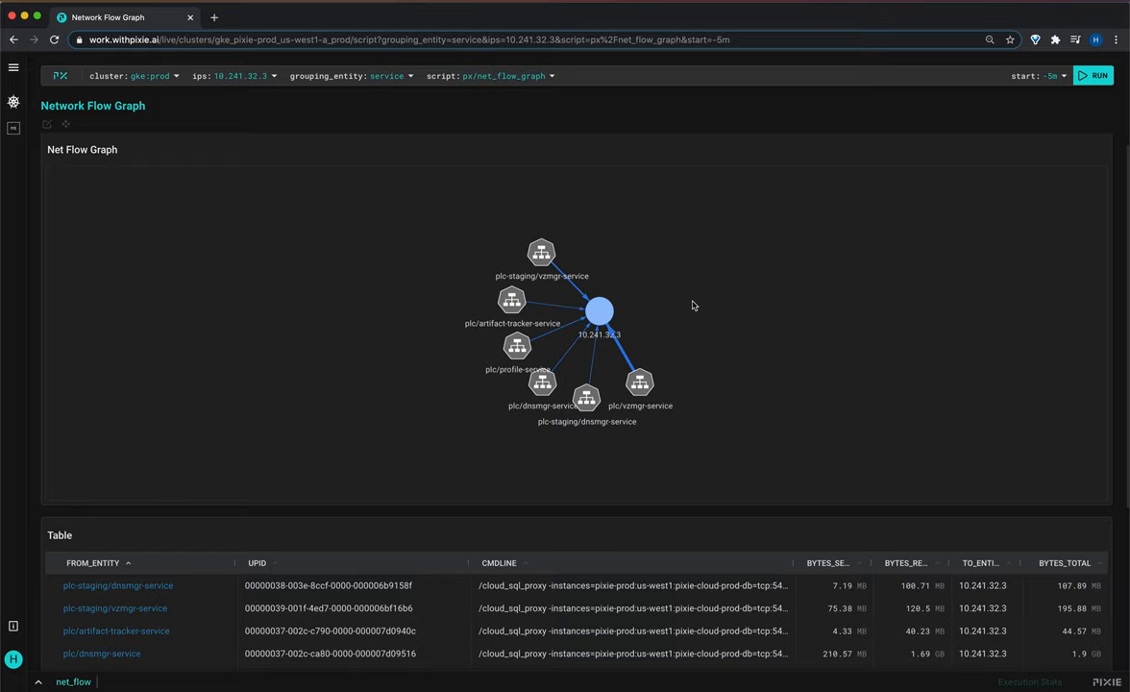
mouse_move(258, 203)
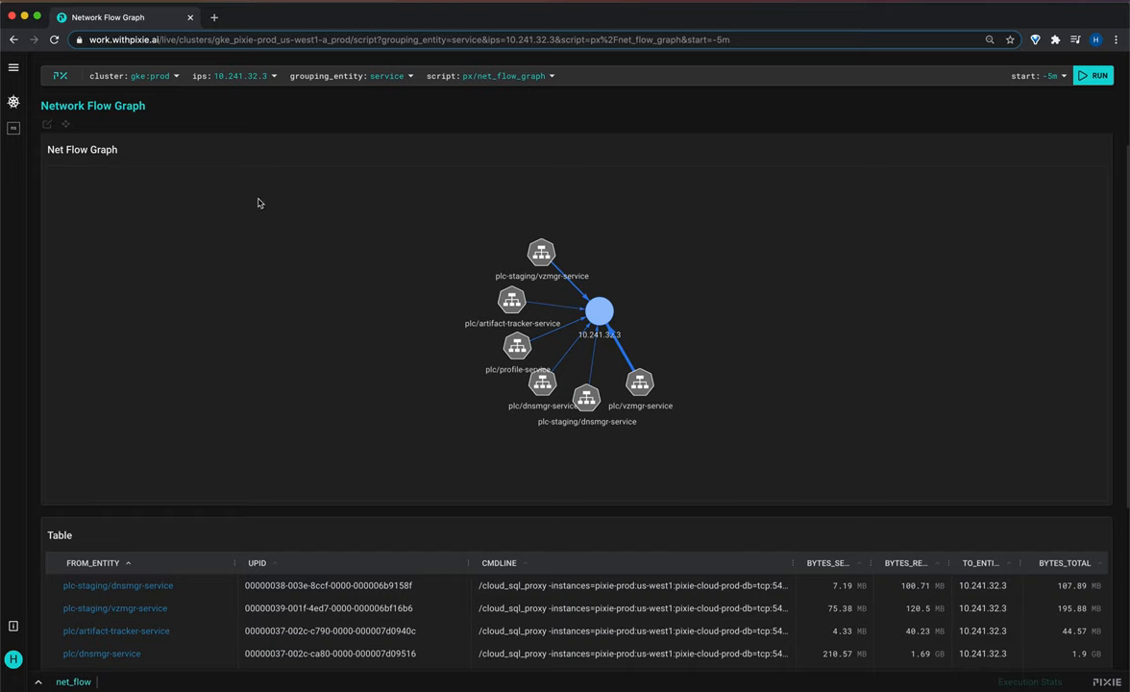
Show the net flow graph's PxL source in the editor panel beside the graph.
click(46, 125)
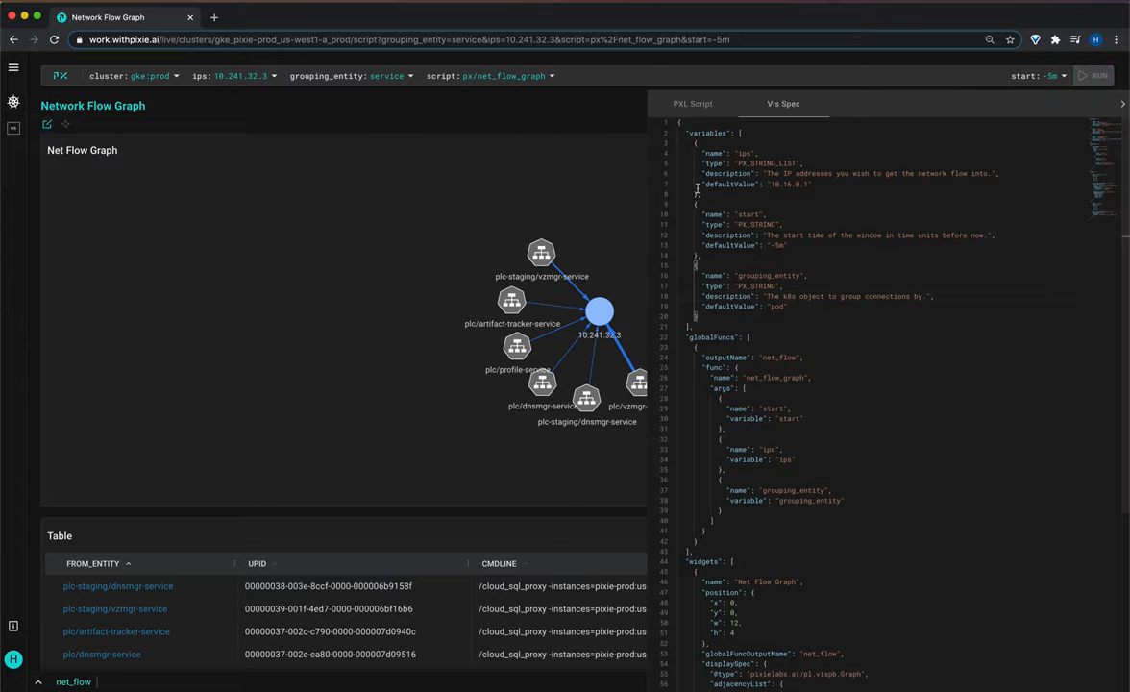
click(692, 103)
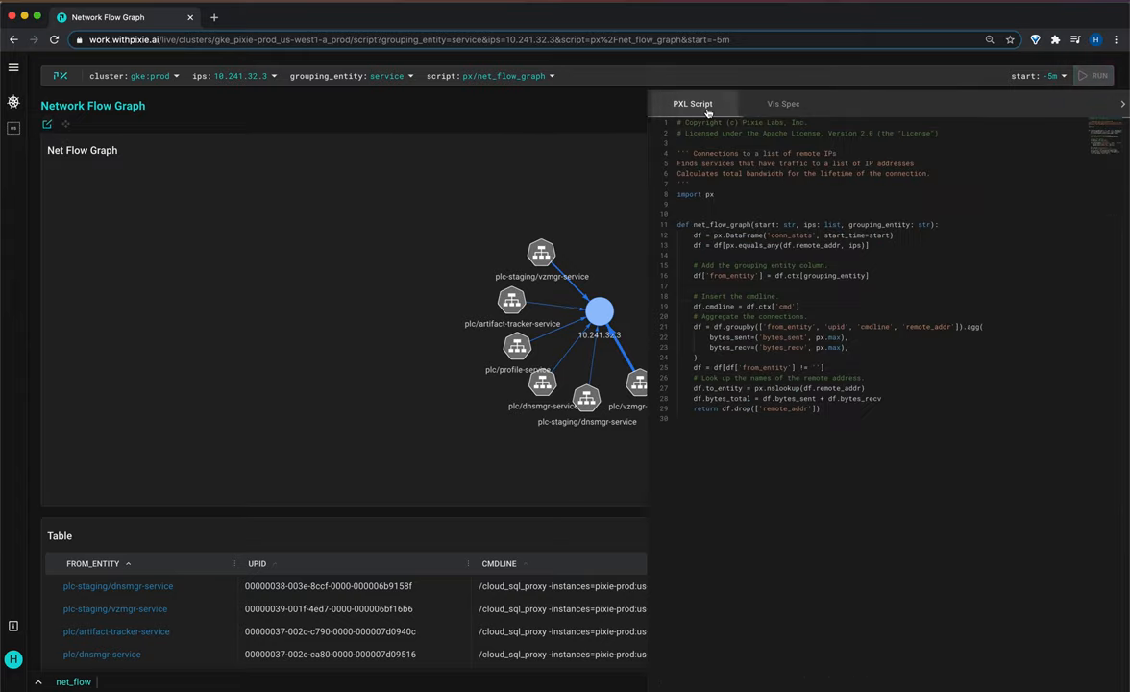